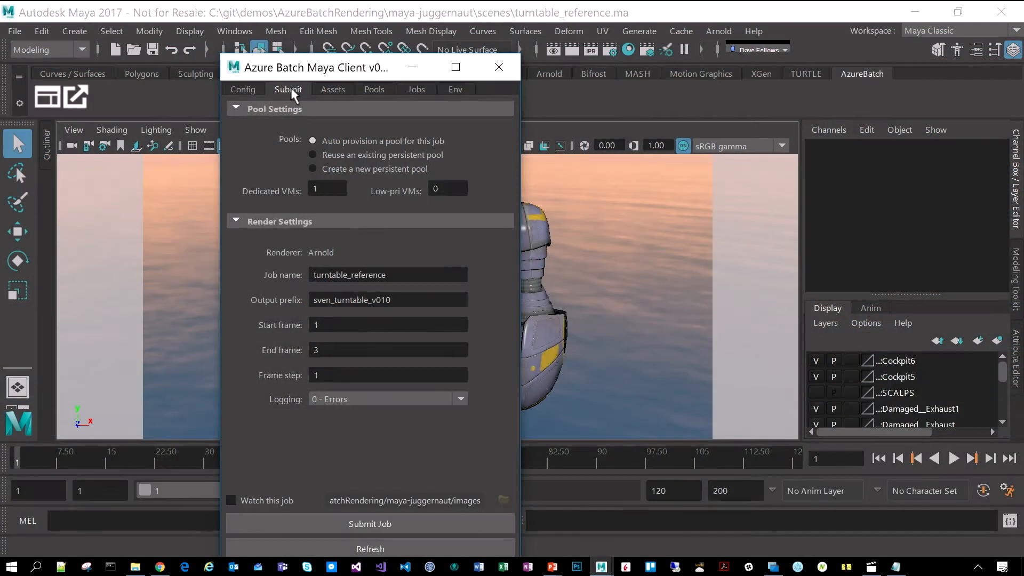
mouse_move(312, 78)
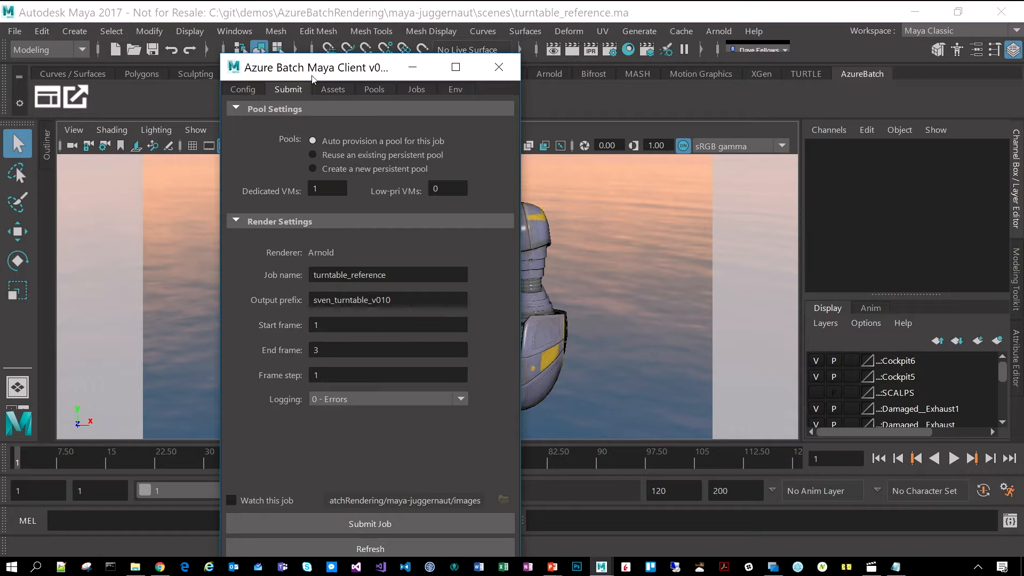
mouse_move(358, 91)
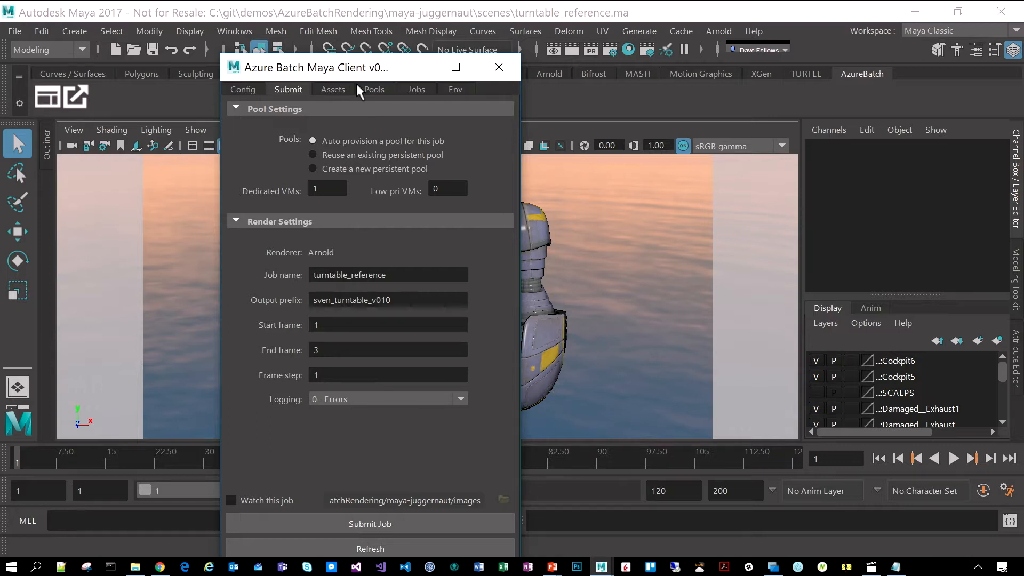
Show the maya-juggernaut project's texture and scene files gathered for Azure Batch upload.
left_click(333, 89)
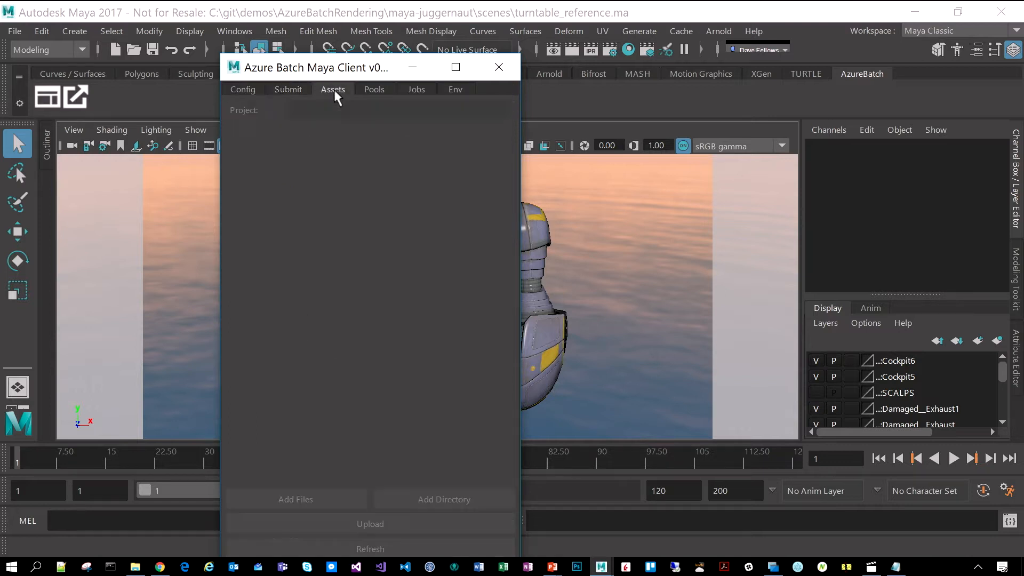
left_click(333, 89)
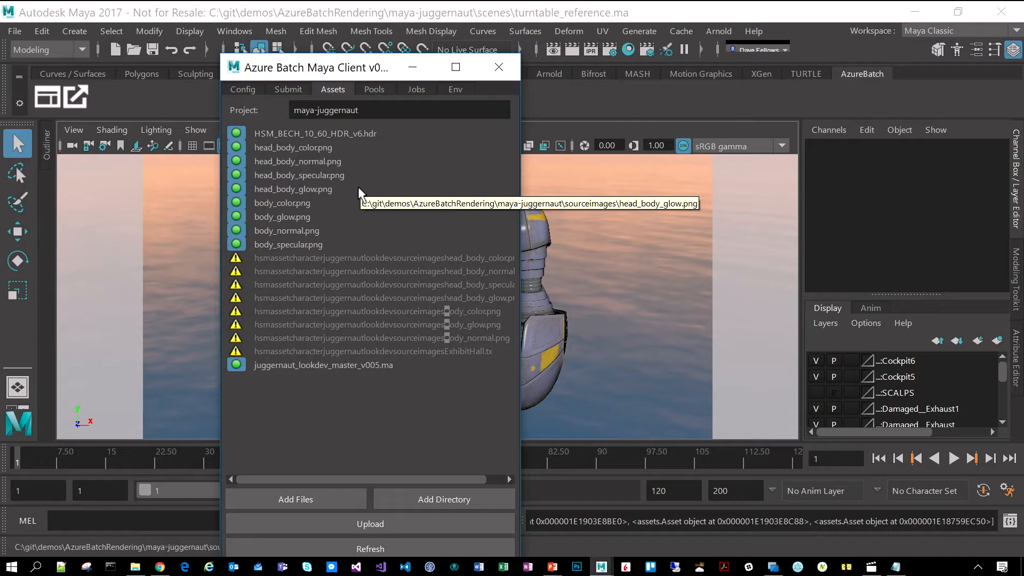
mouse_move(361, 194)
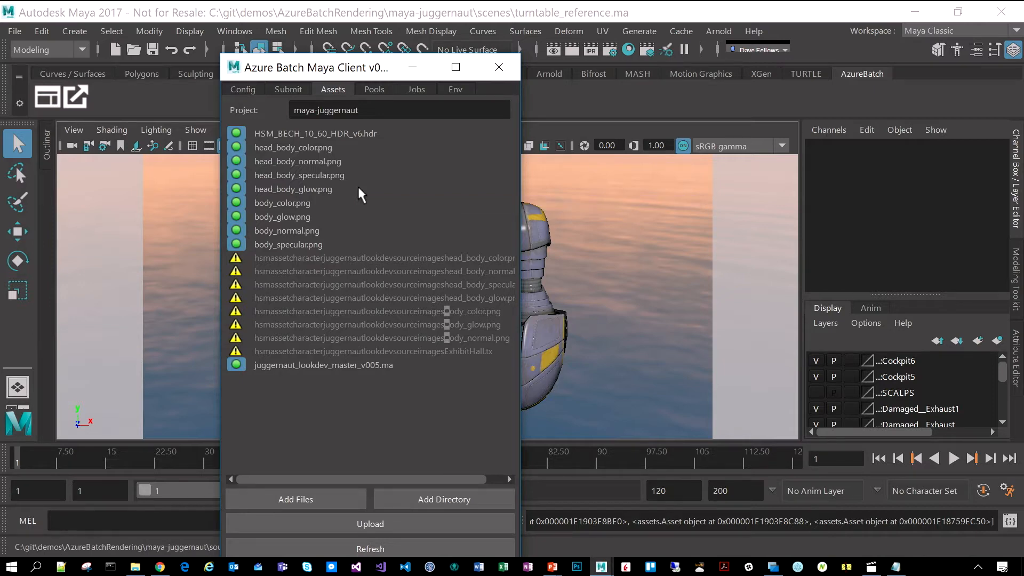
Switch from Maya to the Batch Labs window listing the pool-cpu and pool-gpu pools.
key("alt+tab")
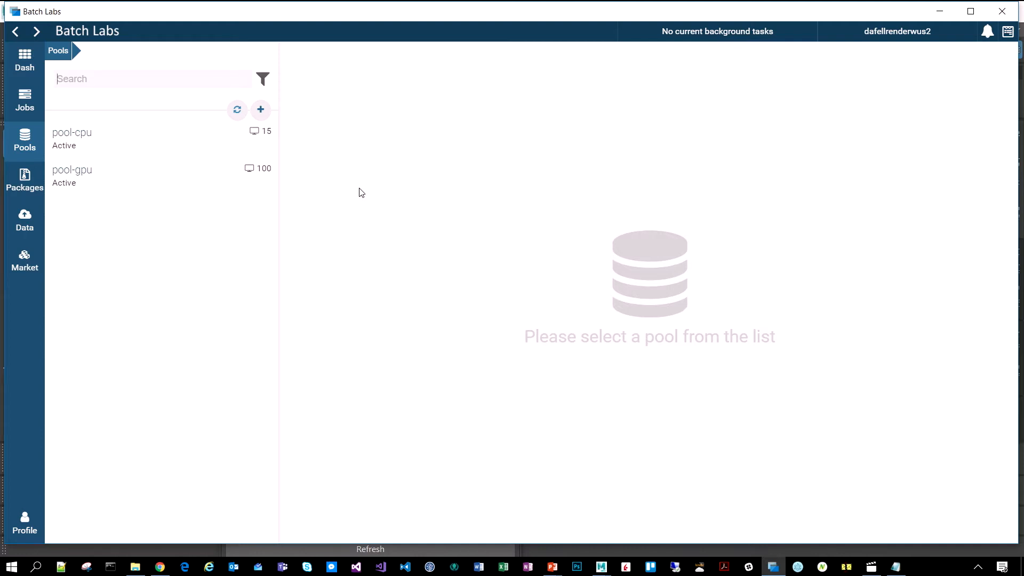
mouse_move(356, 191)
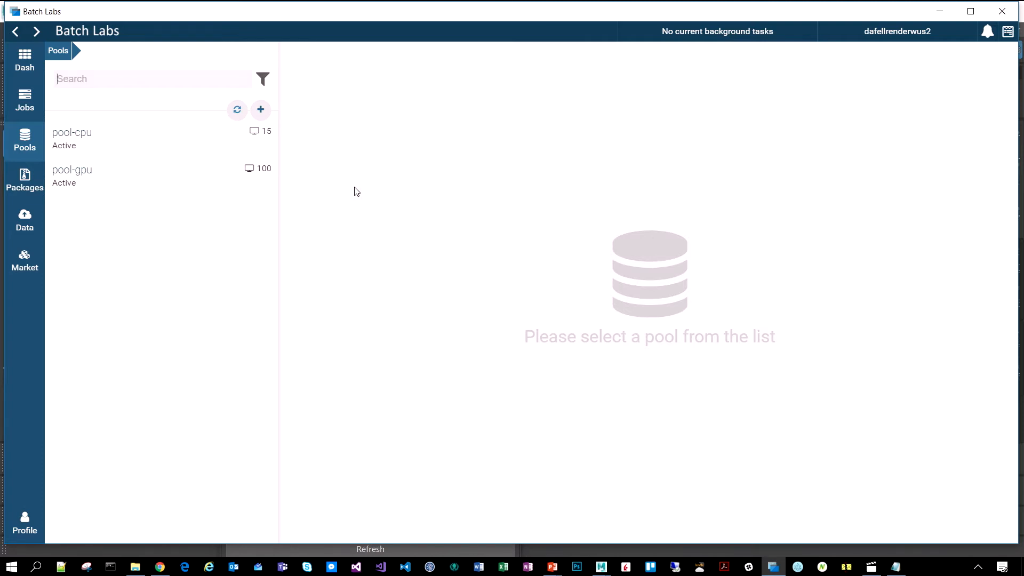
mouse_move(241, 202)
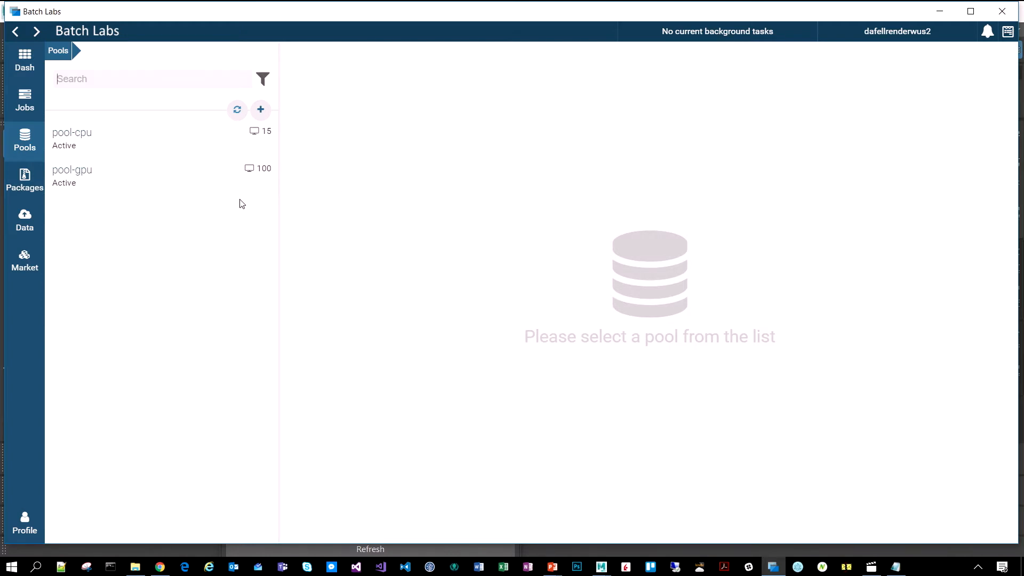
mouse_move(196, 152)
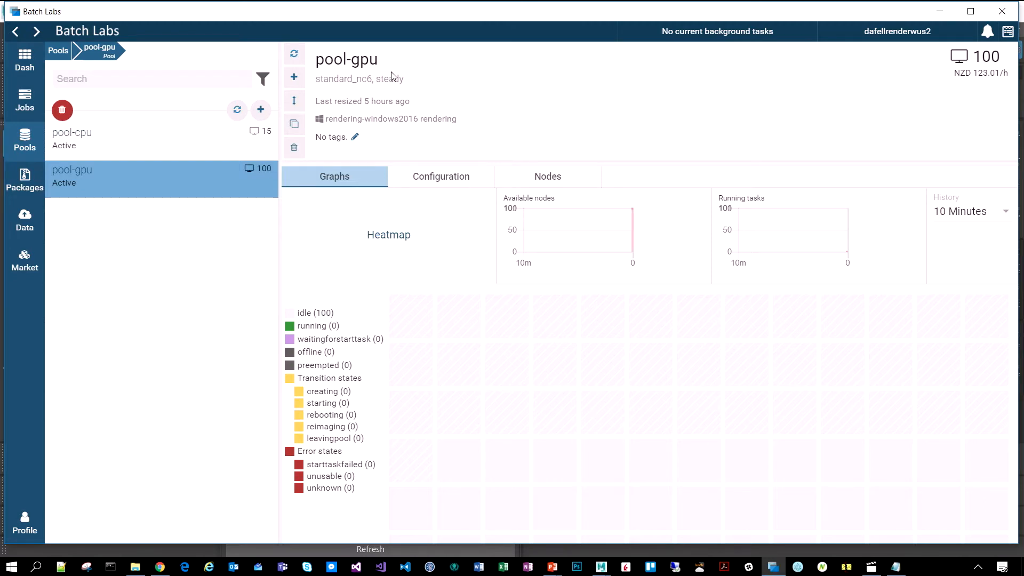
mouse_move(420, 179)
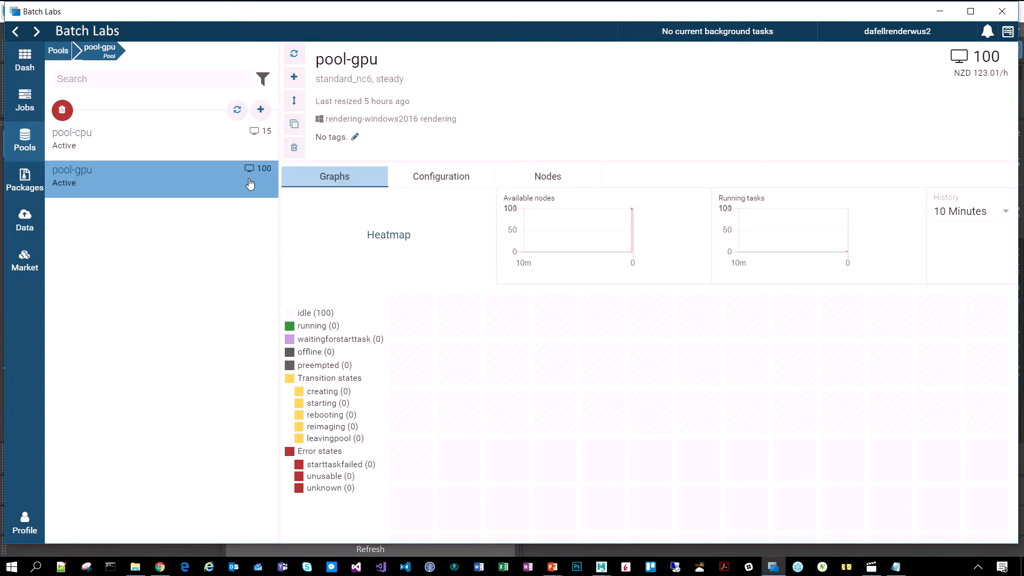
mouse_move(260, 110)
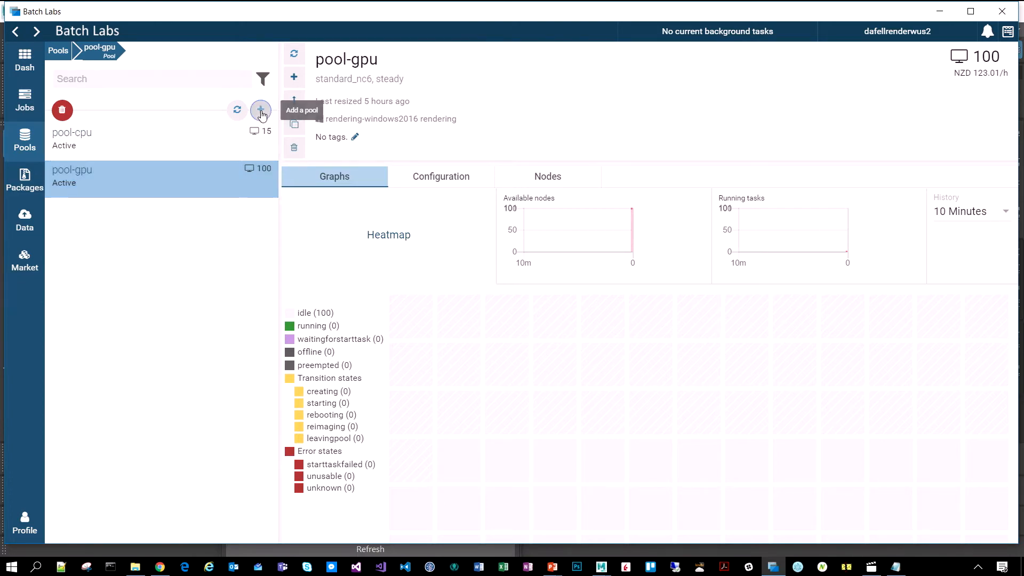
Start a new blank pool beside the pool-gpu details via the + button.
left_click(261, 110)
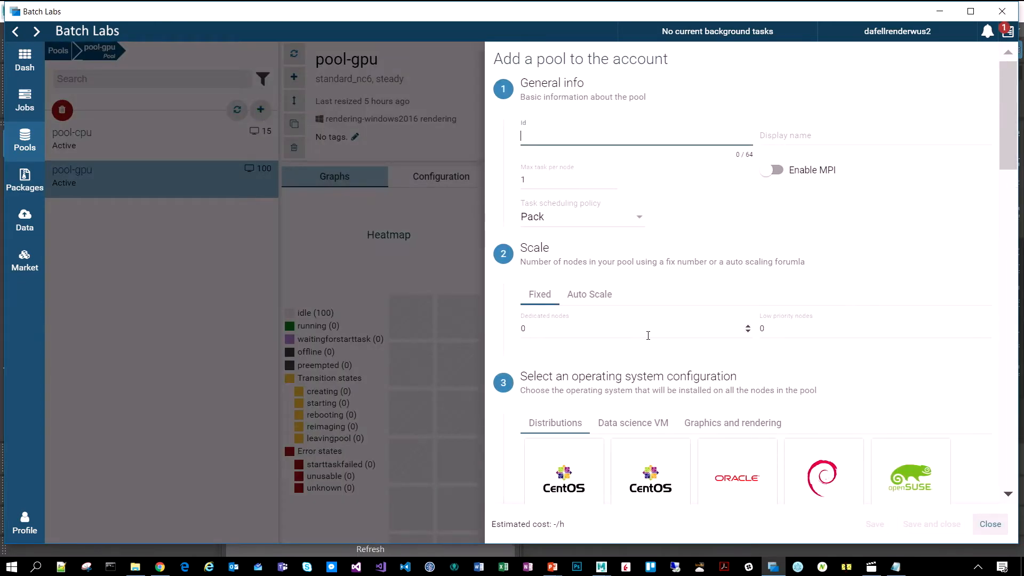
mouse_move(708, 325)
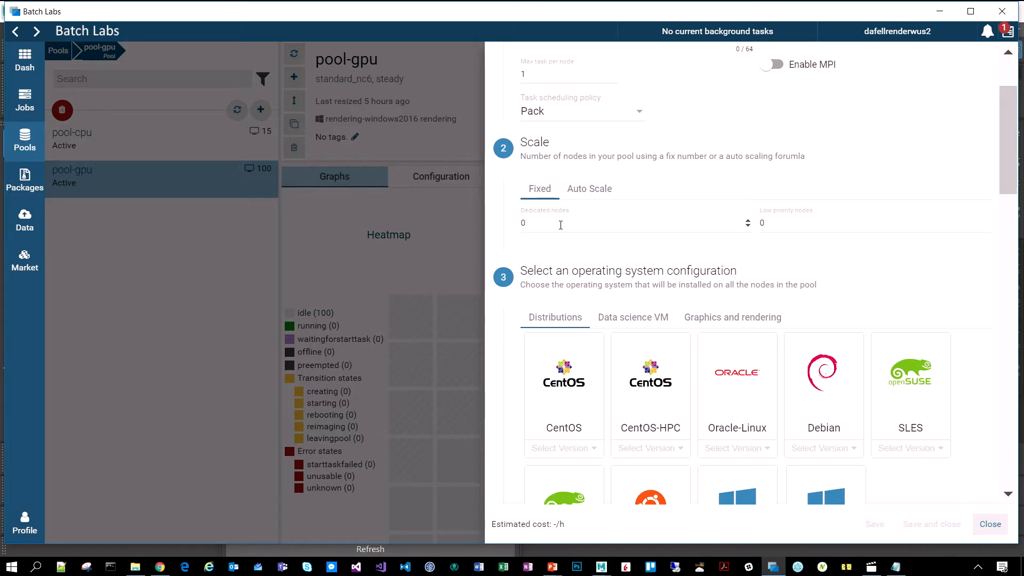
mouse_move(809, 238)
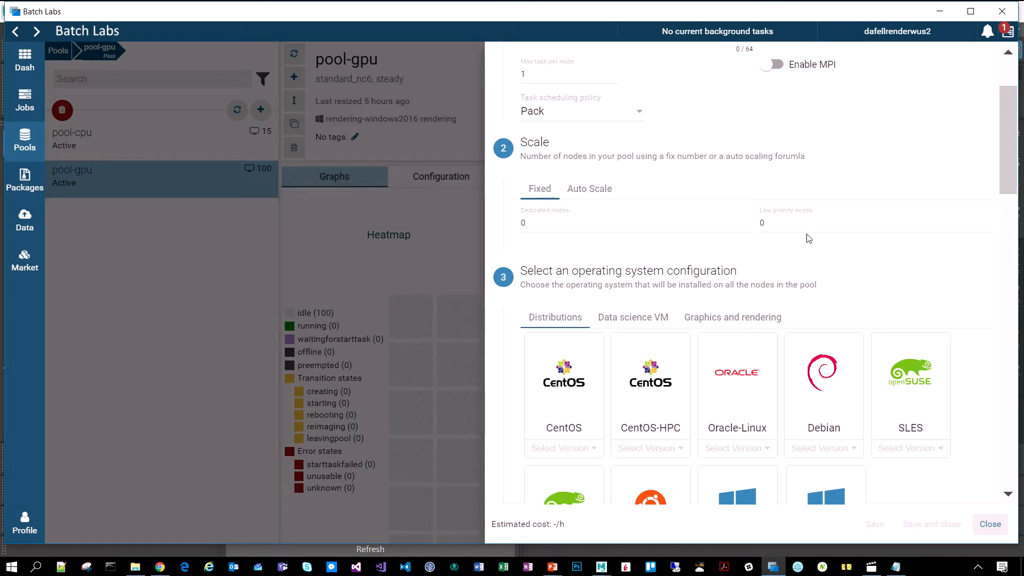